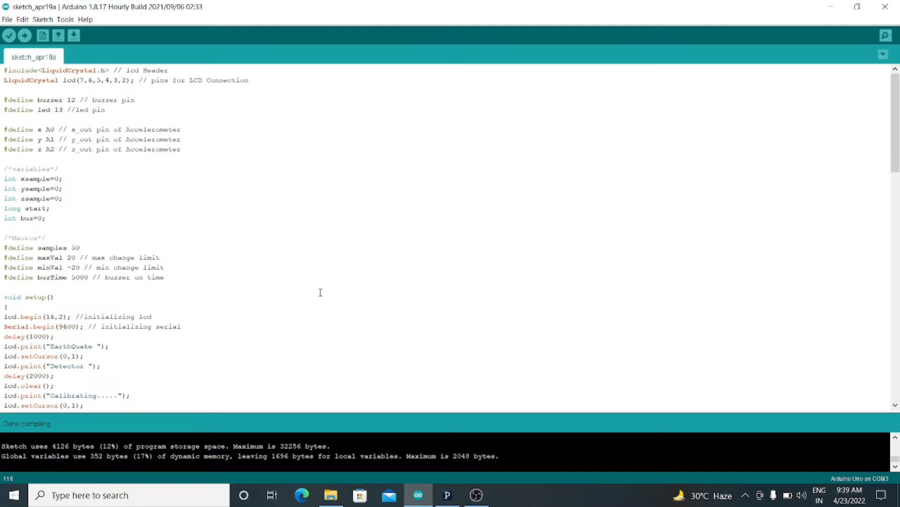
pyautogui.moveTo(431, 418)
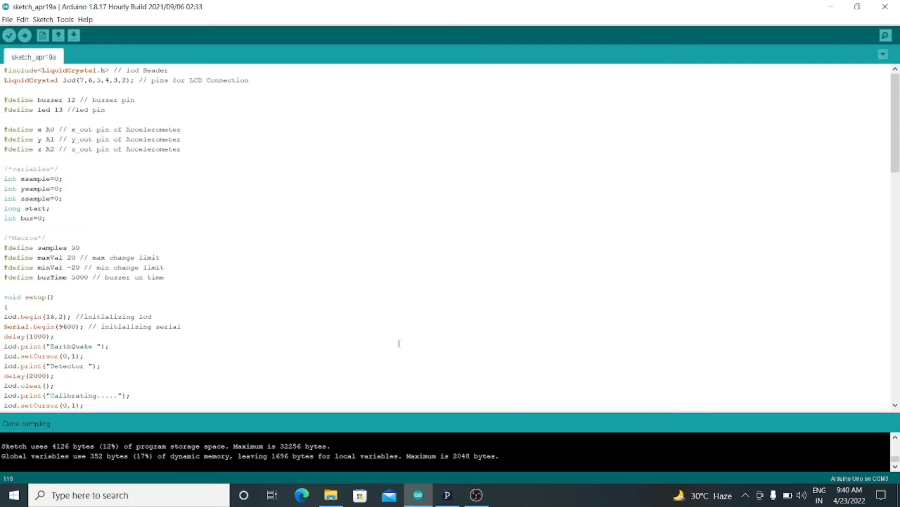
pyautogui.moveTo(418, 438)
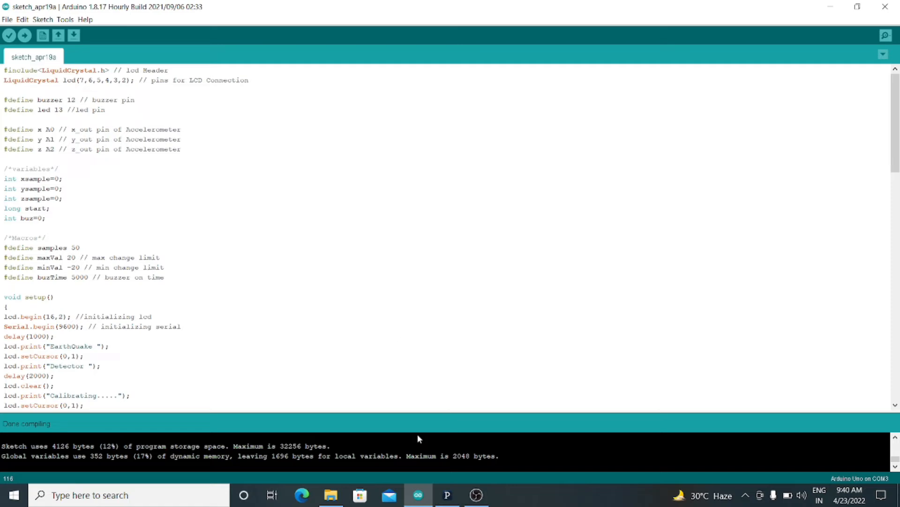
# Step: Recompile the earthquake detector sketch until the console reports Done compiling with memory usage
pyautogui.click(446, 494)
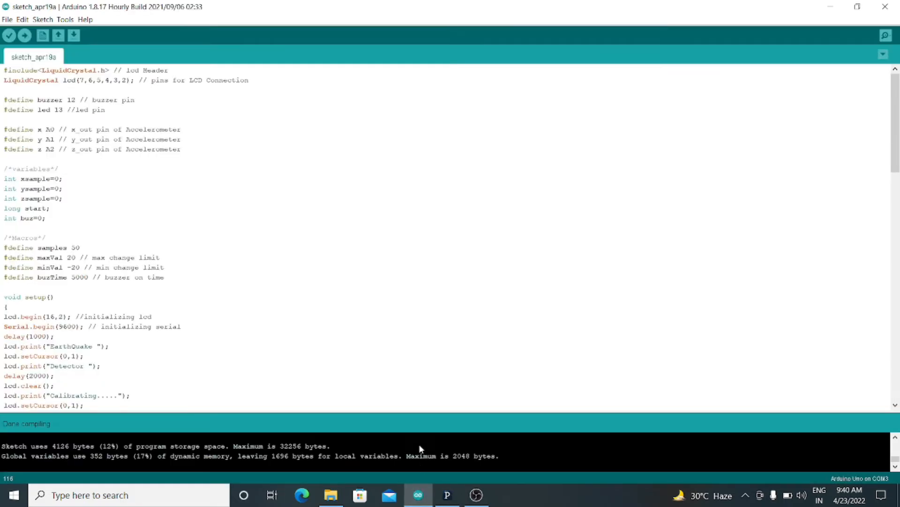
pyautogui.moveTo(8, 36)
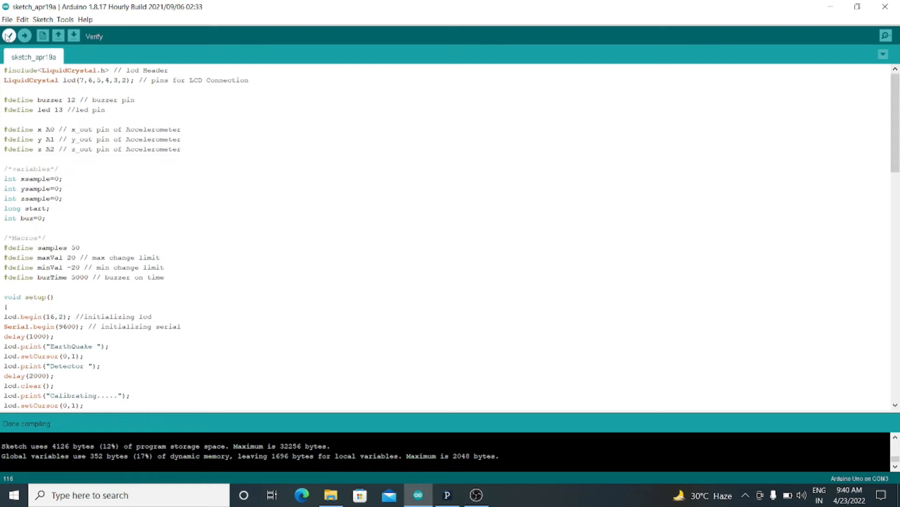
pyautogui.click(8, 36)
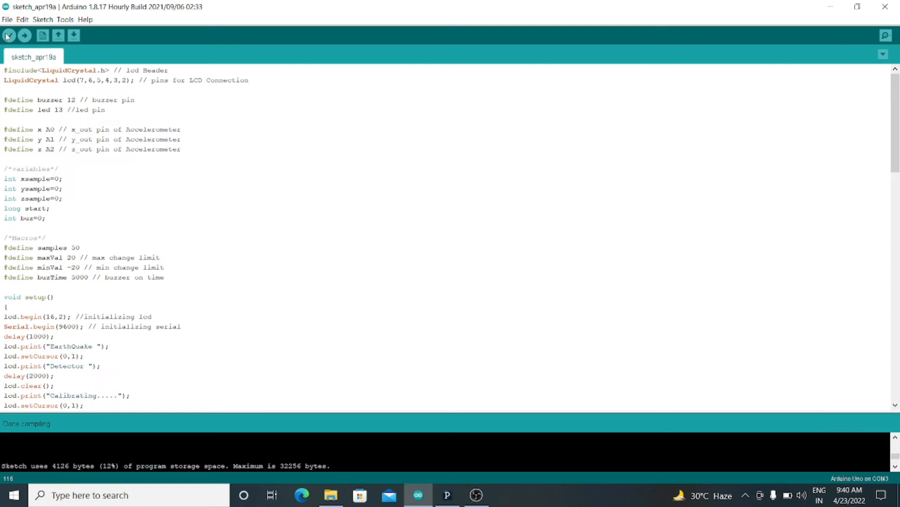
pyautogui.click(9, 35)
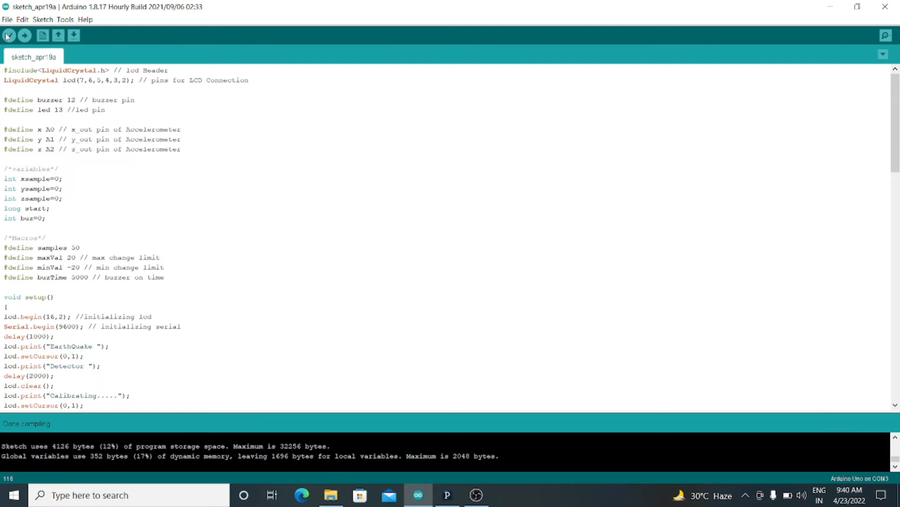